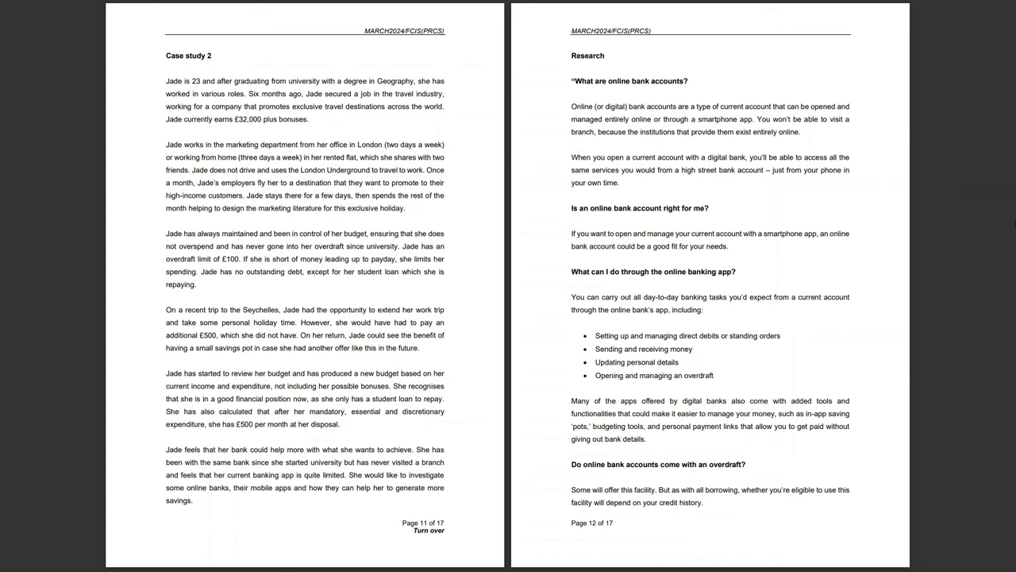
scroll("down", 3)
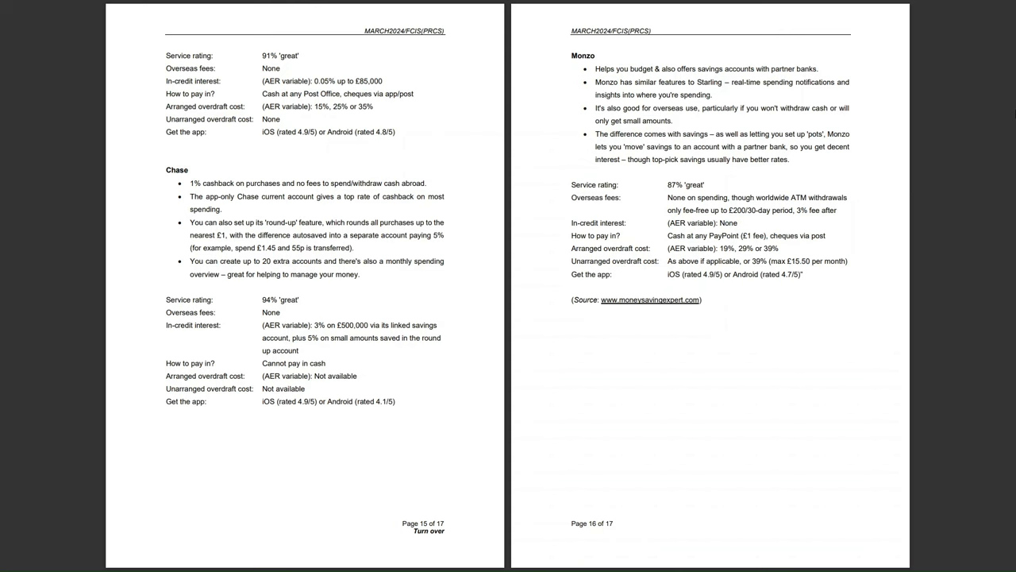